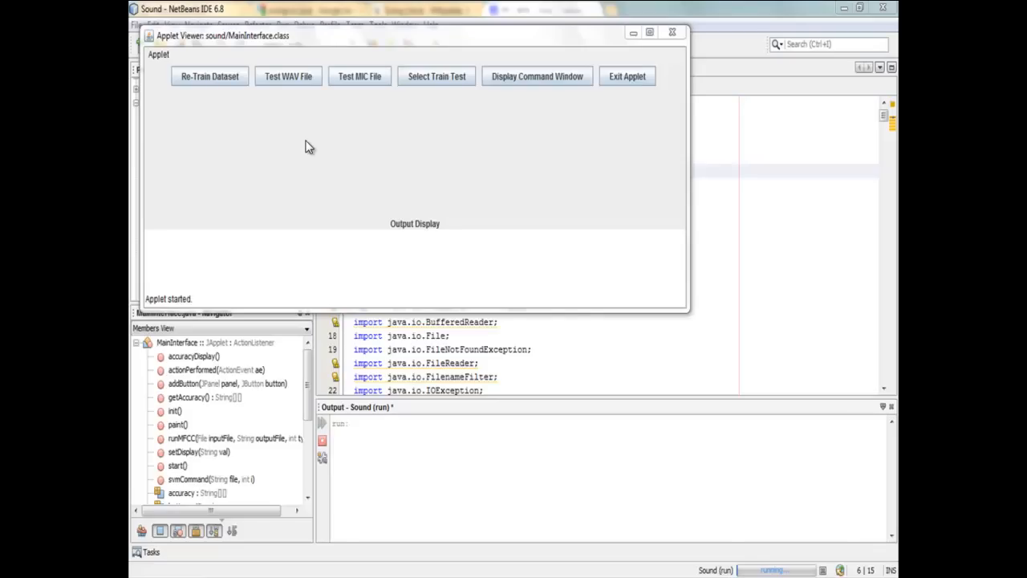
pyautogui.moveTo(177, 91)
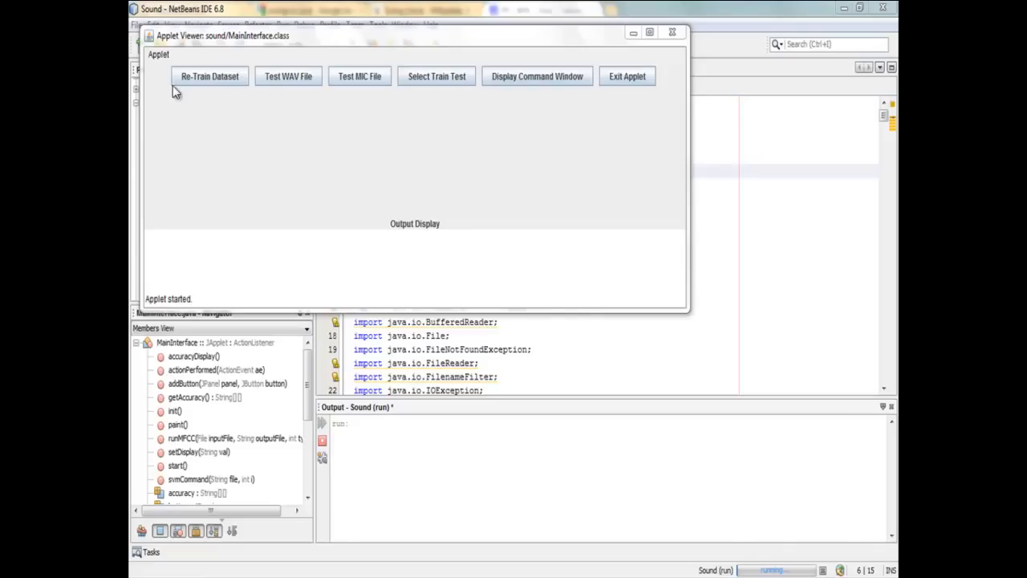
pyautogui.moveTo(8, 132)
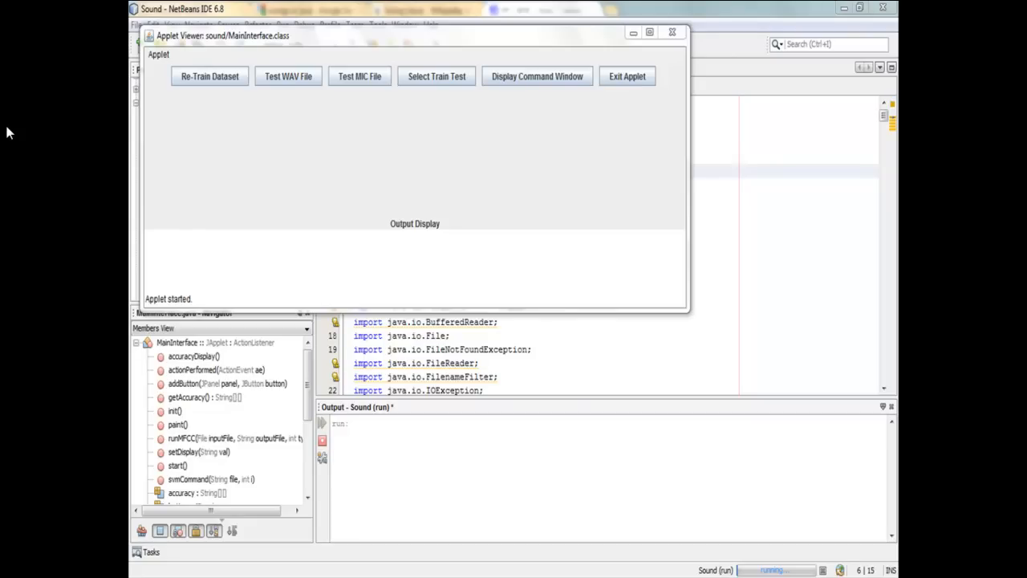
pyautogui.moveTo(112, 77)
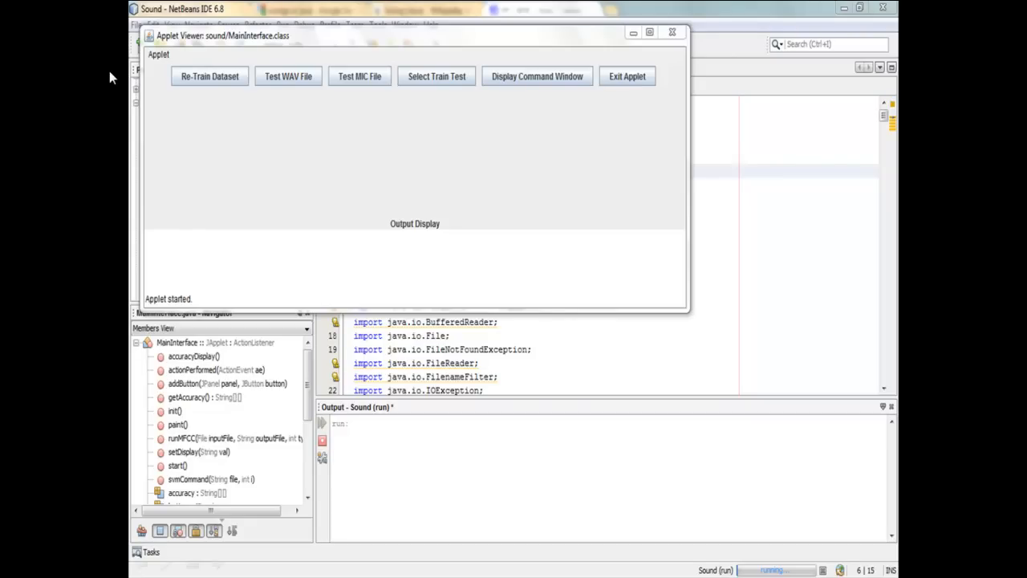
pyautogui.moveTo(142, 87)
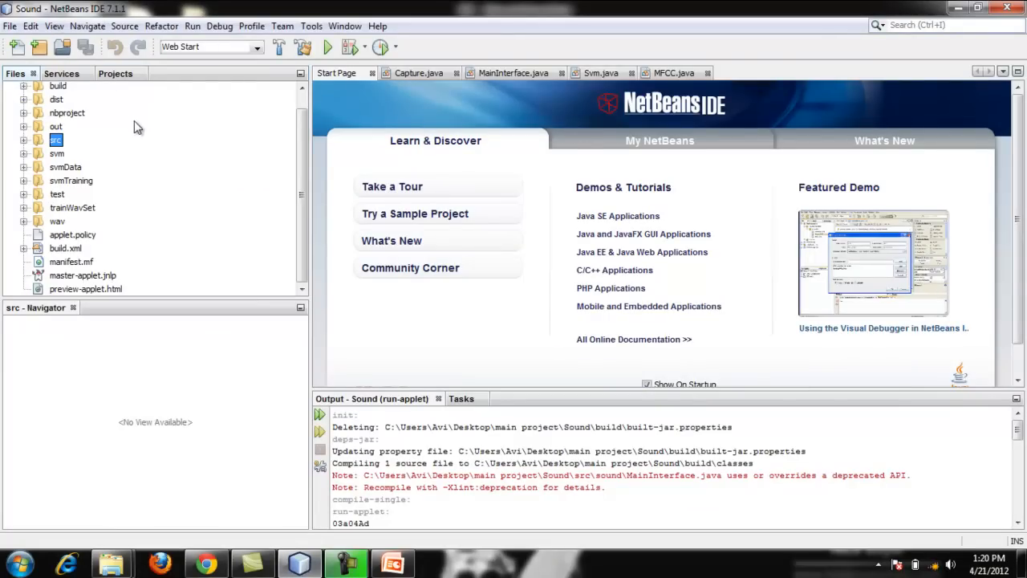
# Expand src and the sound package, open CommandWindow.java and MainInterface.java, and scroll to init().
pyautogui.click(24, 141)
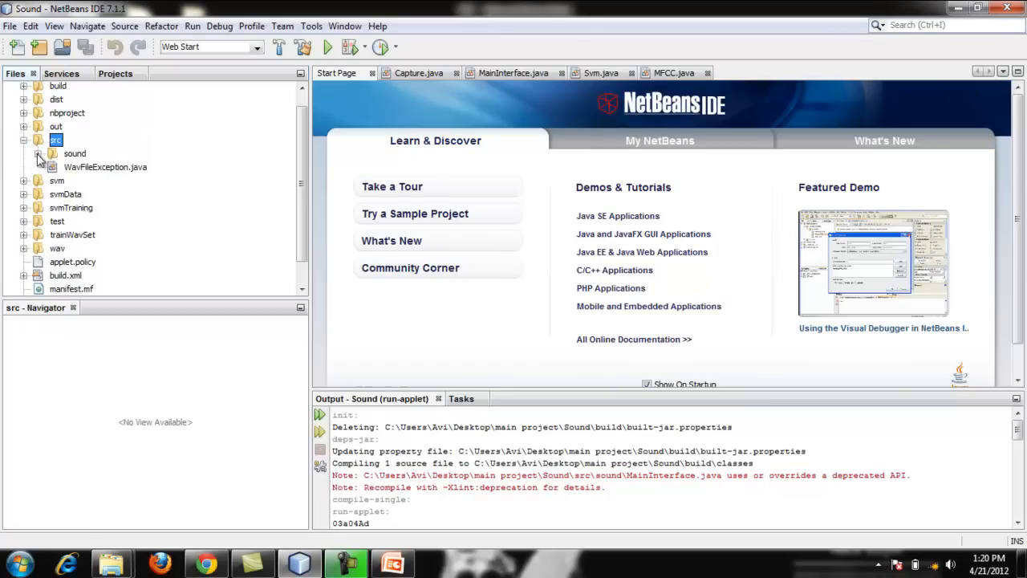
pyautogui.click(39, 154)
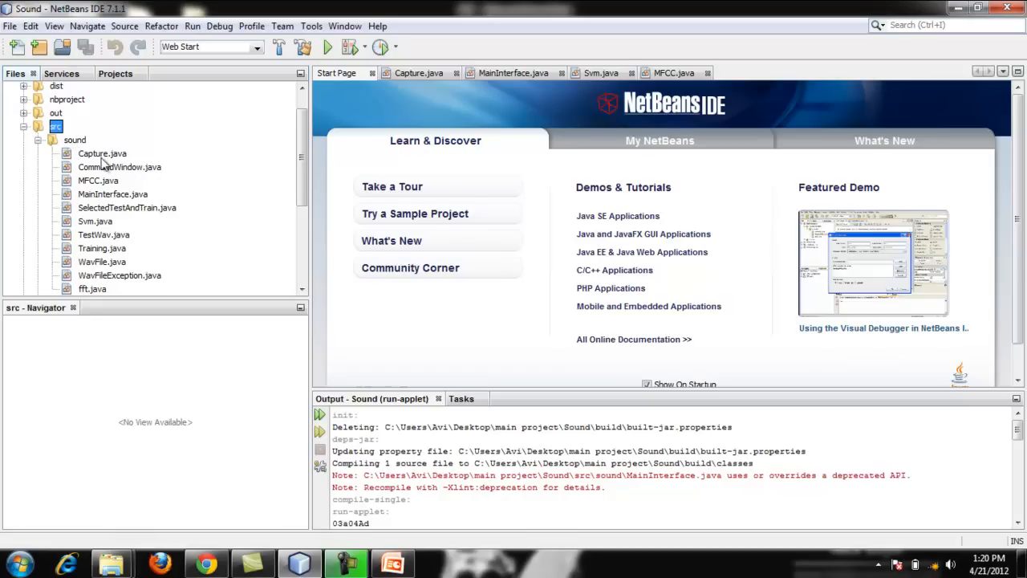
pyautogui.doubleClick(103, 154)
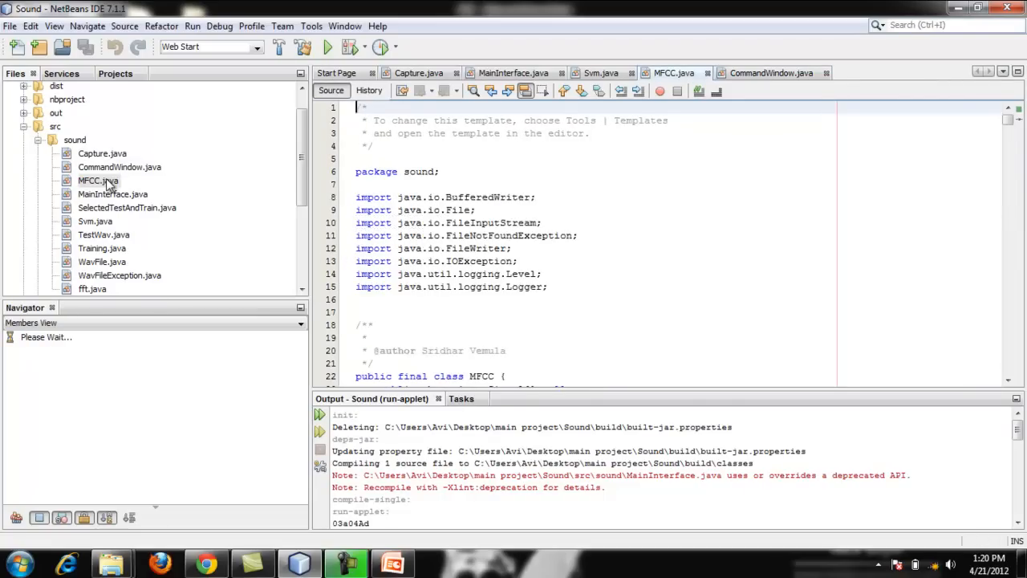
pyautogui.click(97, 180)
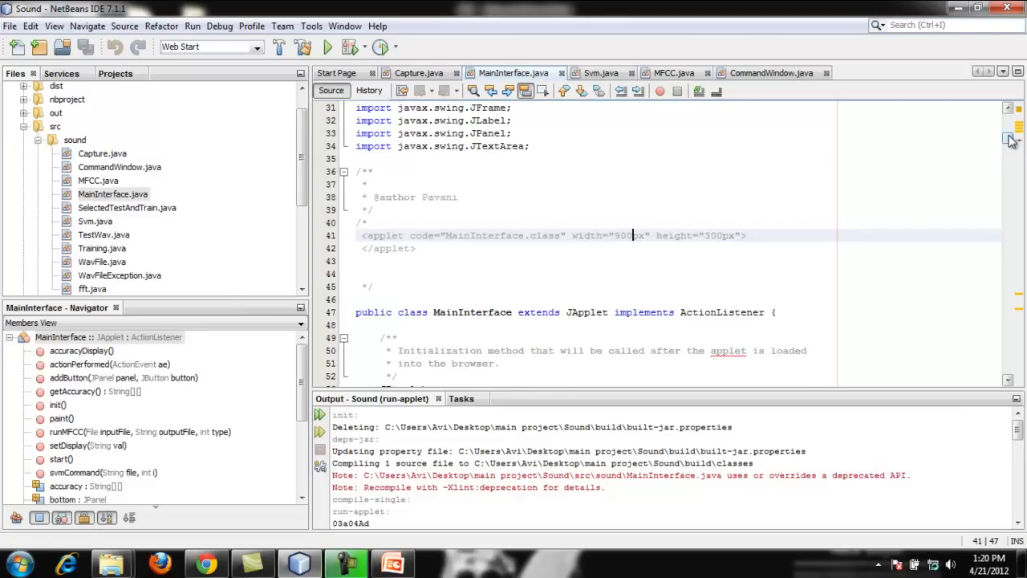
pyautogui.scroll(-3)
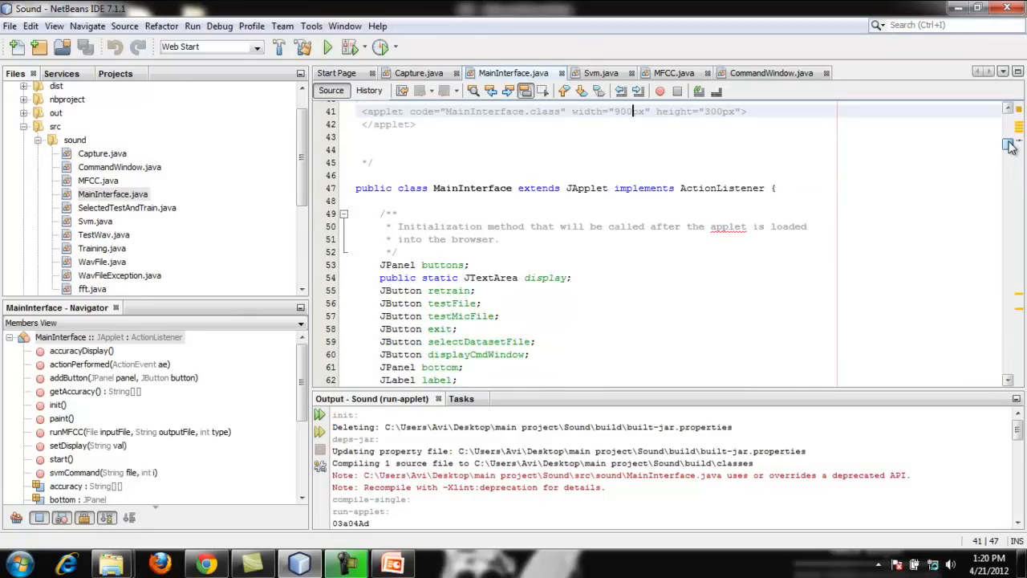
pyautogui.scroll(-3)
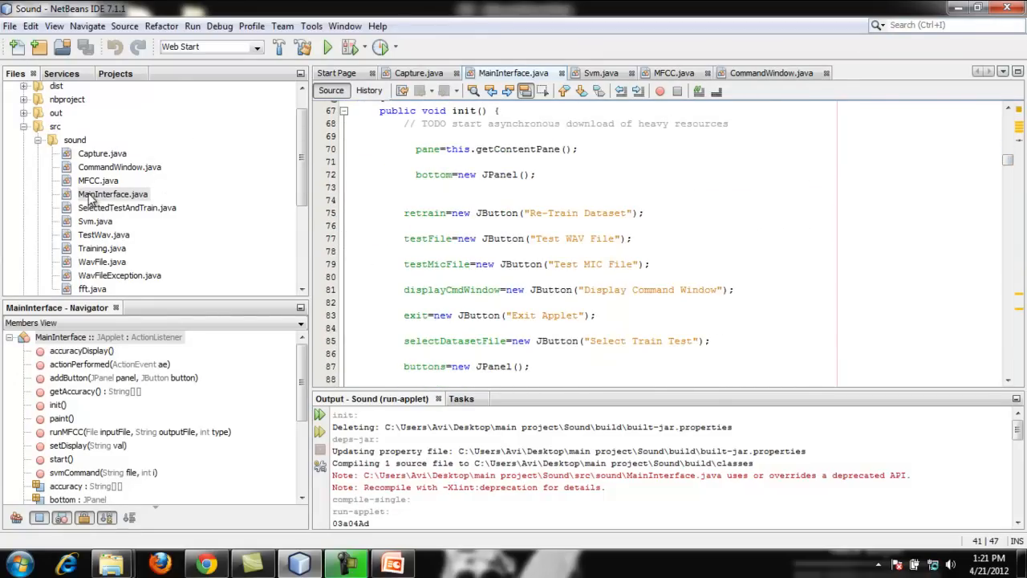
# Run MainInterface.java via Run File so the Applet Viewer starts with its row of buttons.
pyautogui.rightClick(112, 193)
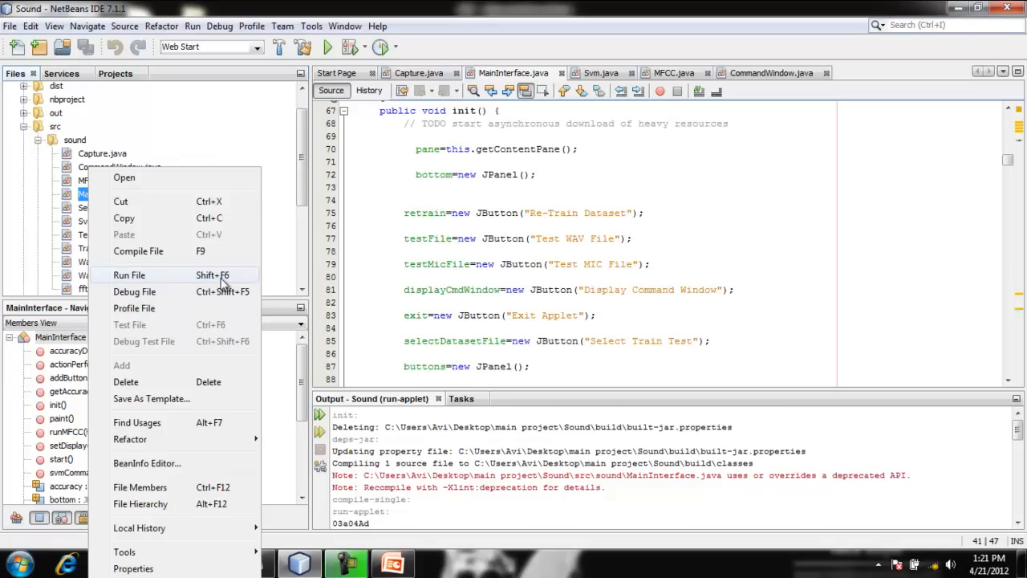
pyautogui.click(128, 276)
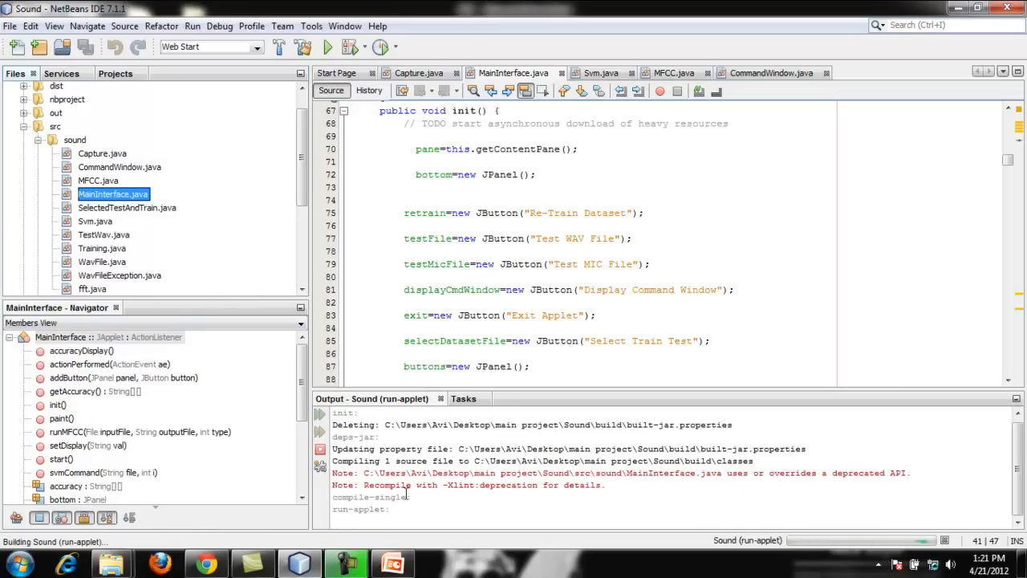
pyautogui.click(328, 47)
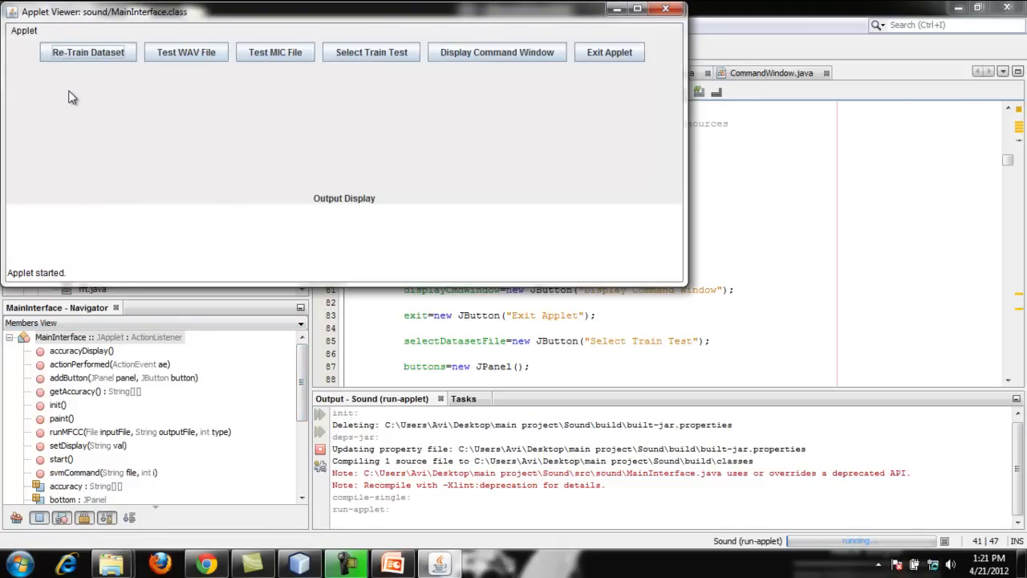
pyautogui.moveTo(77, 78)
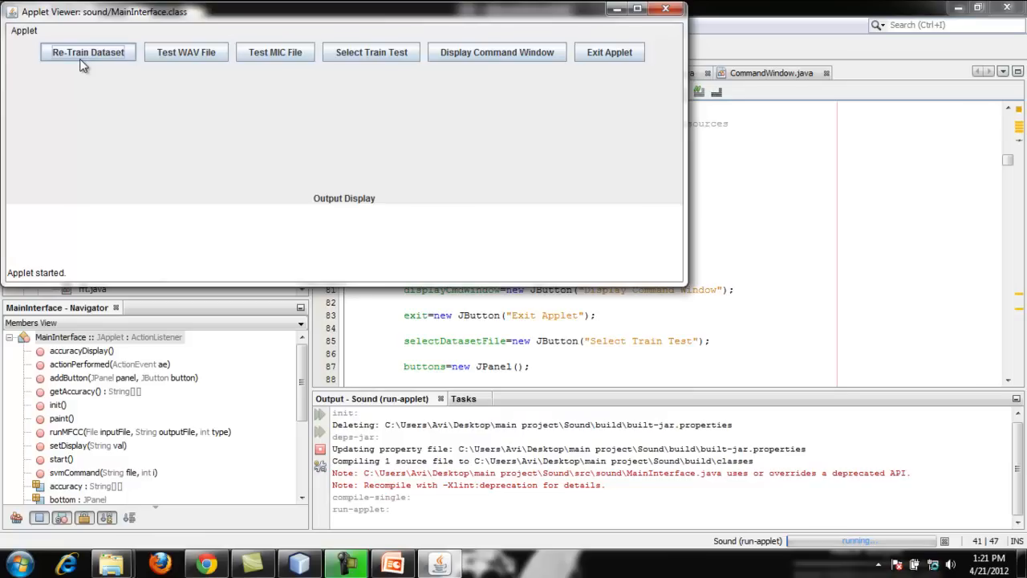
pyautogui.moveTo(186, 52)
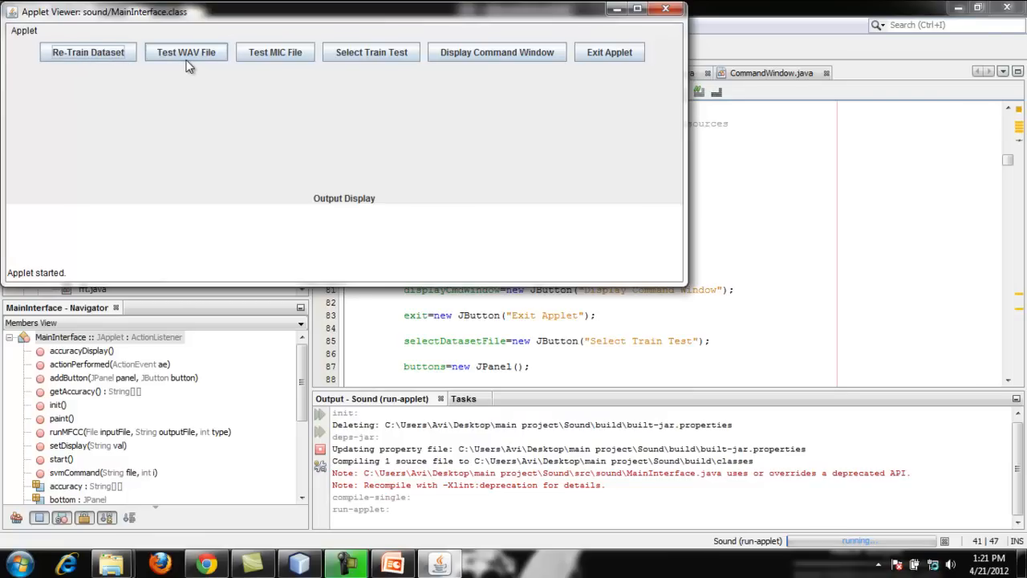
pyautogui.moveTo(276, 67)
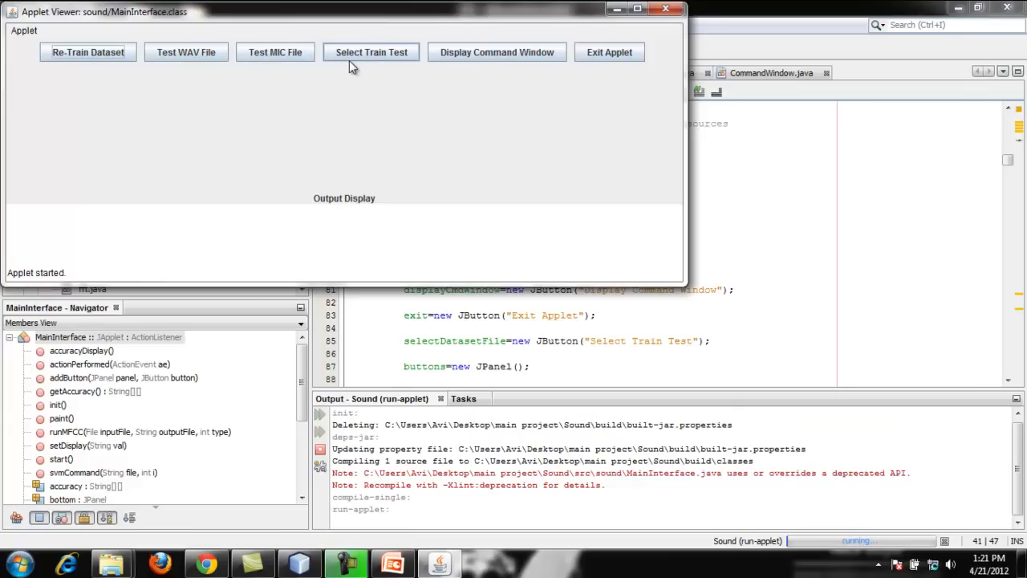
pyautogui.moveTo(462, 75)
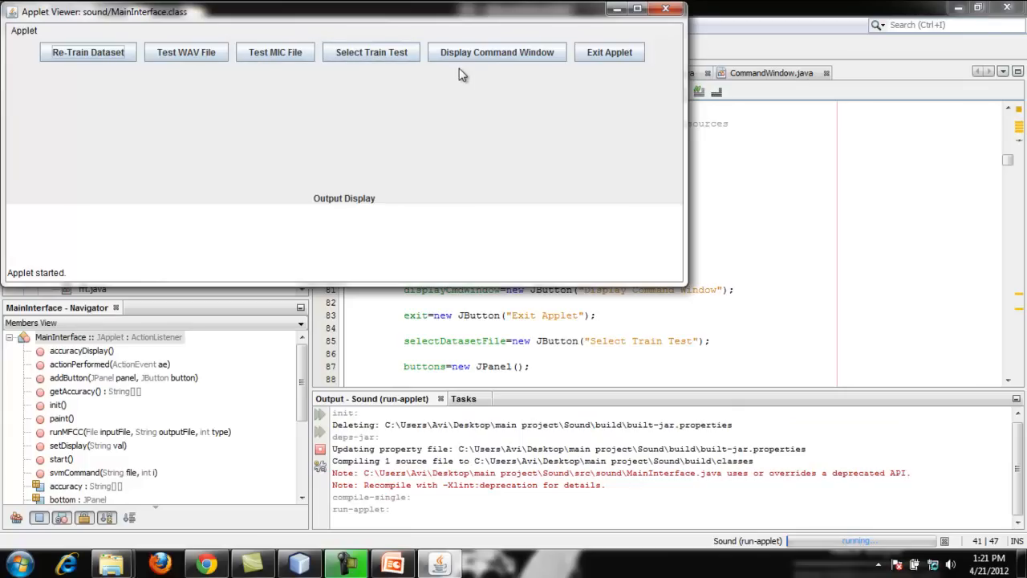
pyautogui.moveTo(517, 149)
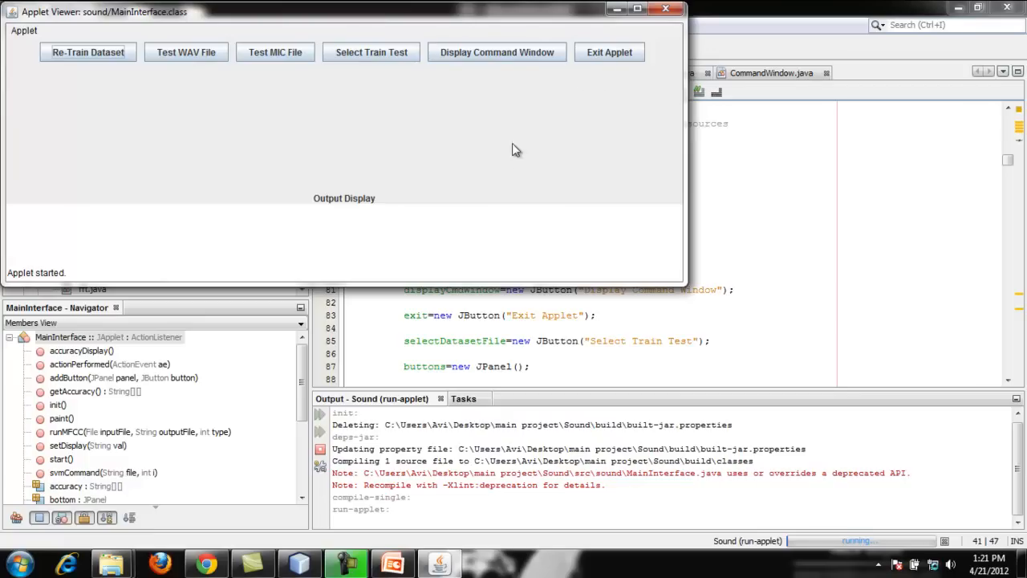
pyautogui.moveTo(496, 103)
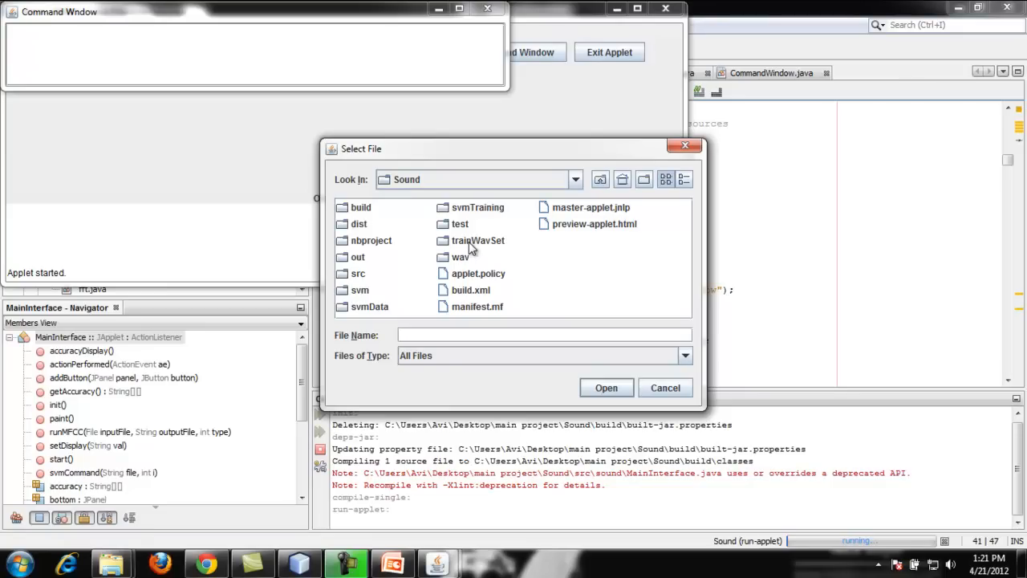
# In the Select File dialog, open trainWavSet and choose 03b03Wc.wav for testing.
pyautogui.doubleClick(478, 241)
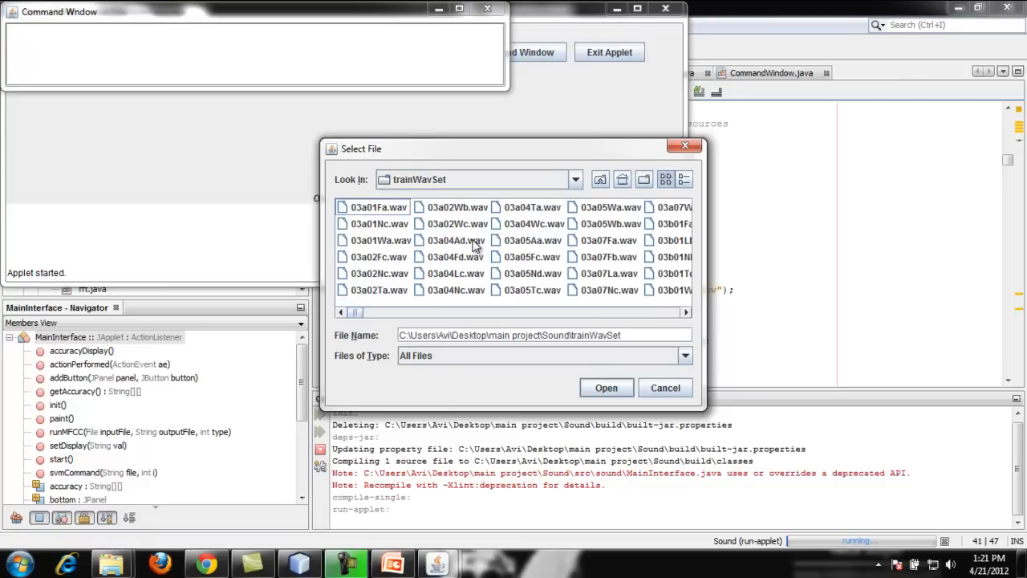
pyautogui.moveTo(629, 337)
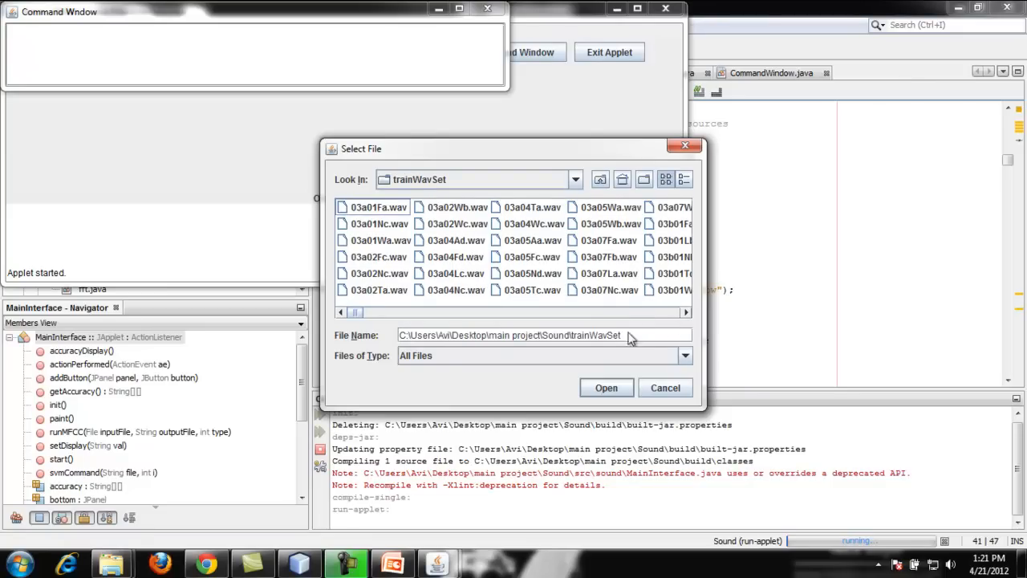
pyautogui.hscroll(3)
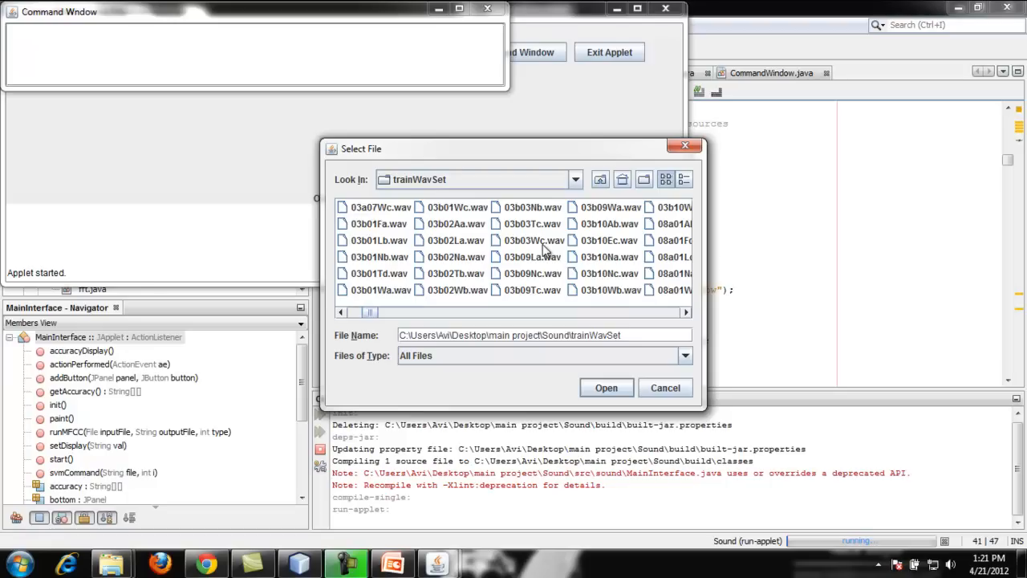
pyautogui.click(532, 240)
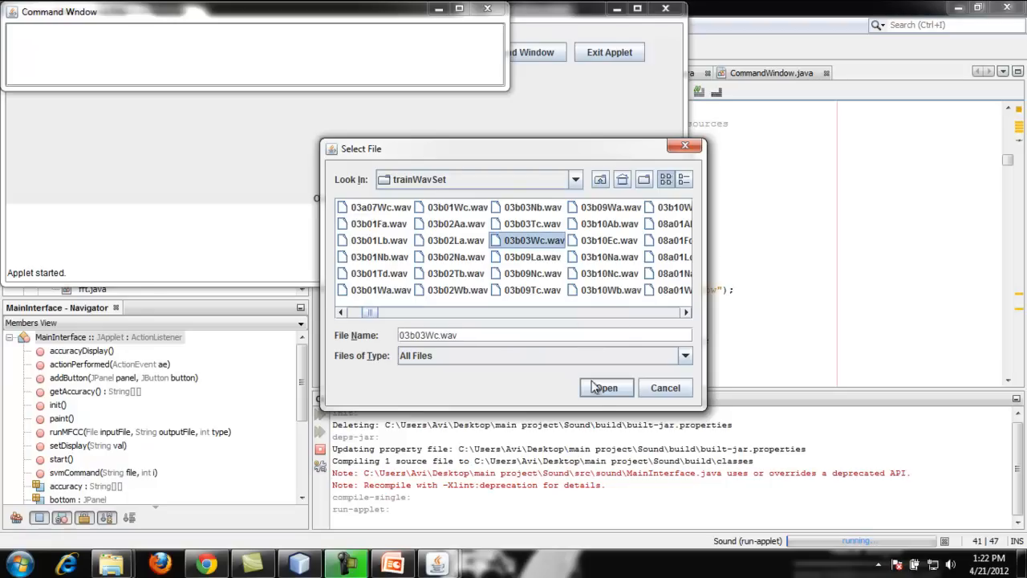
pyautogui.click(607, 387)
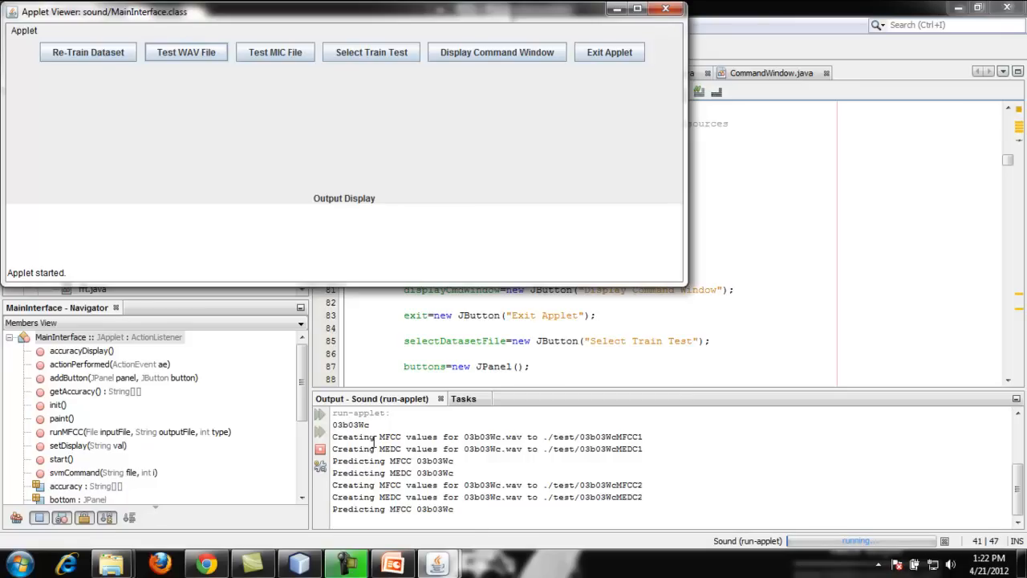
pyautogui.scroll(-3)
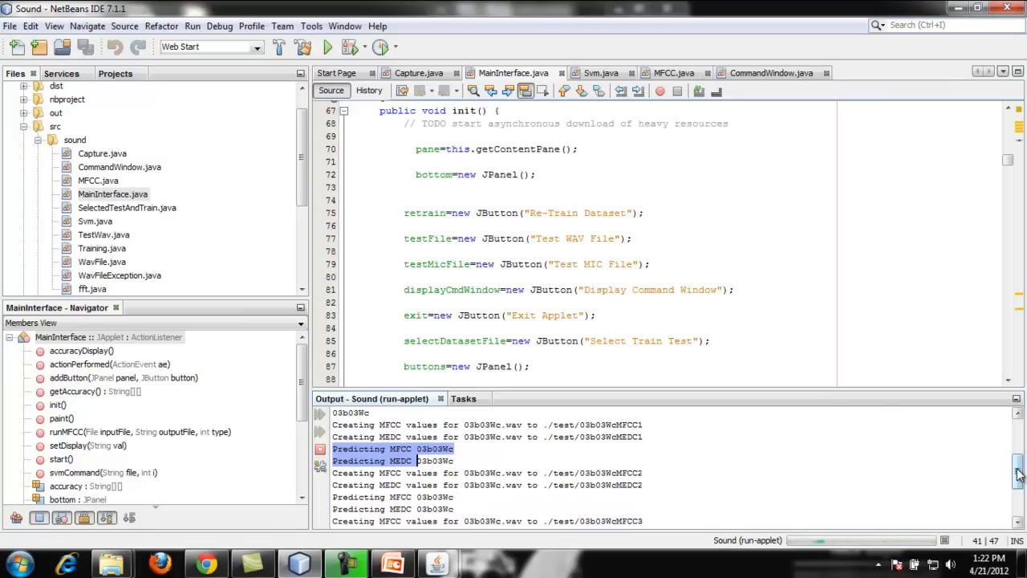
pyautogui.scroll(-3)
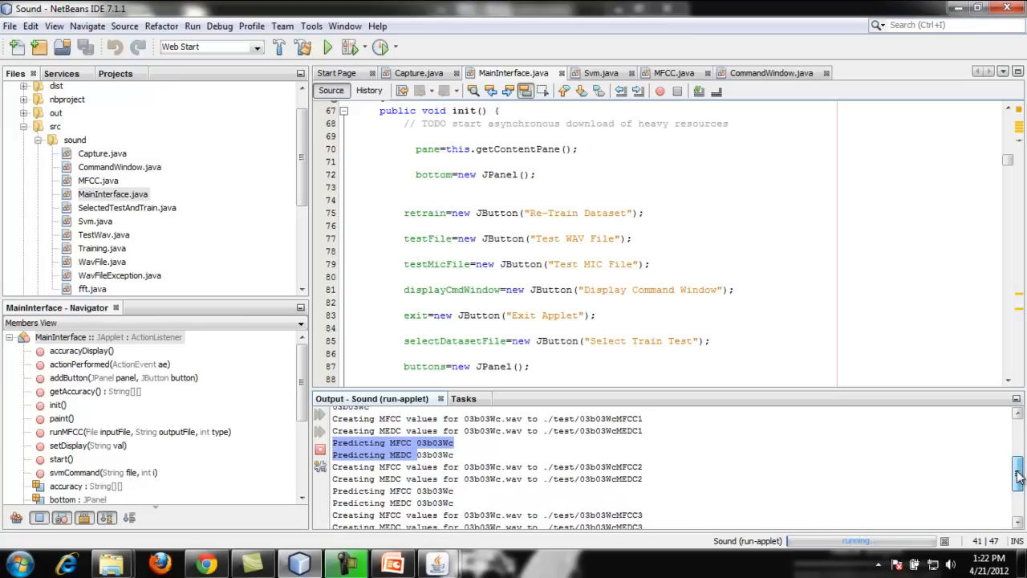
pyautogui.scroll(-3)
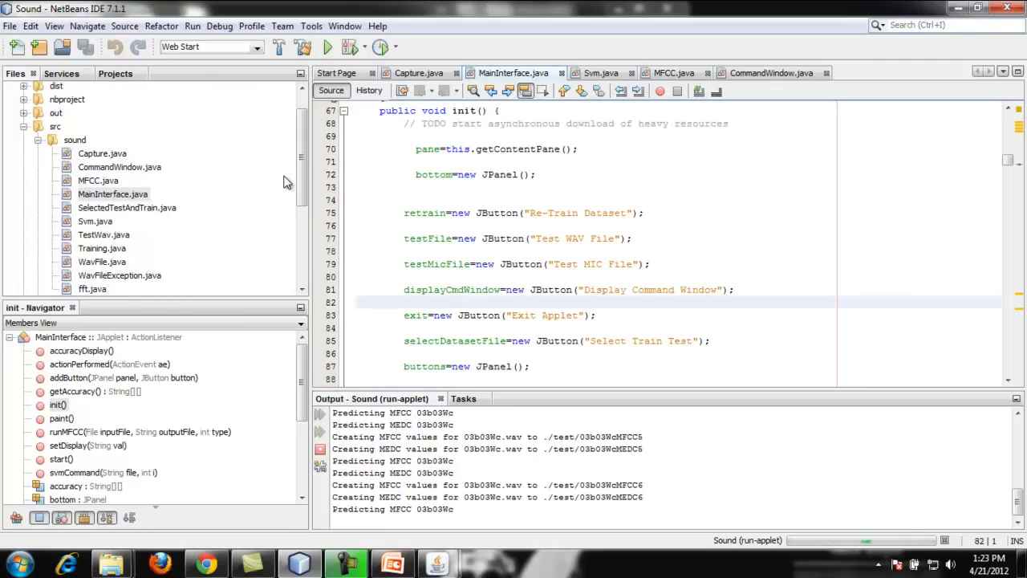
pyautogui.moveTo(120, 159)
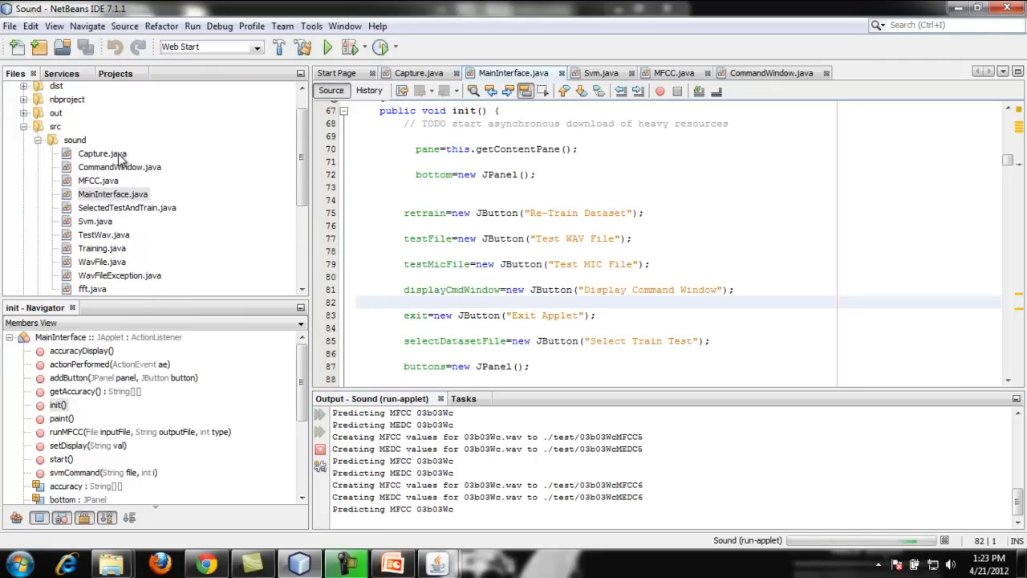
# Open MFCC.java and scroll through it down to the convertToShort method.
pyautogui.click(97, 179)
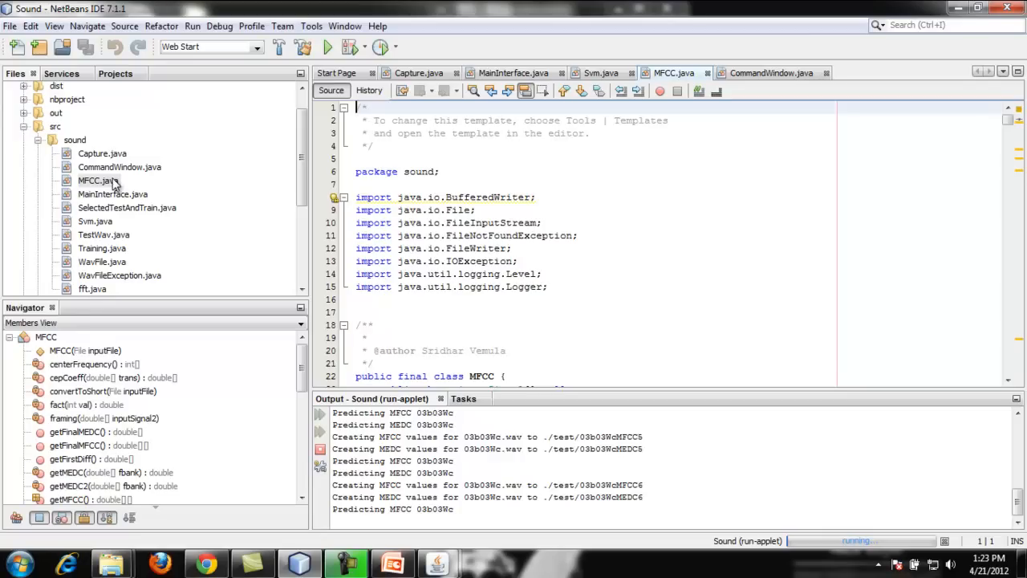
pyautogui.click(824, 276)
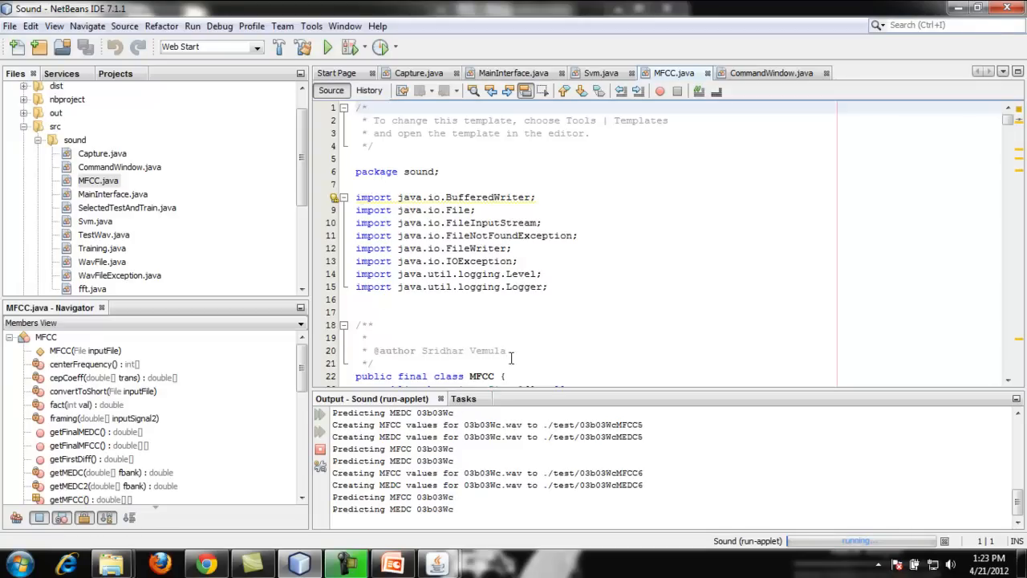
pyautogui.scroll(-3)
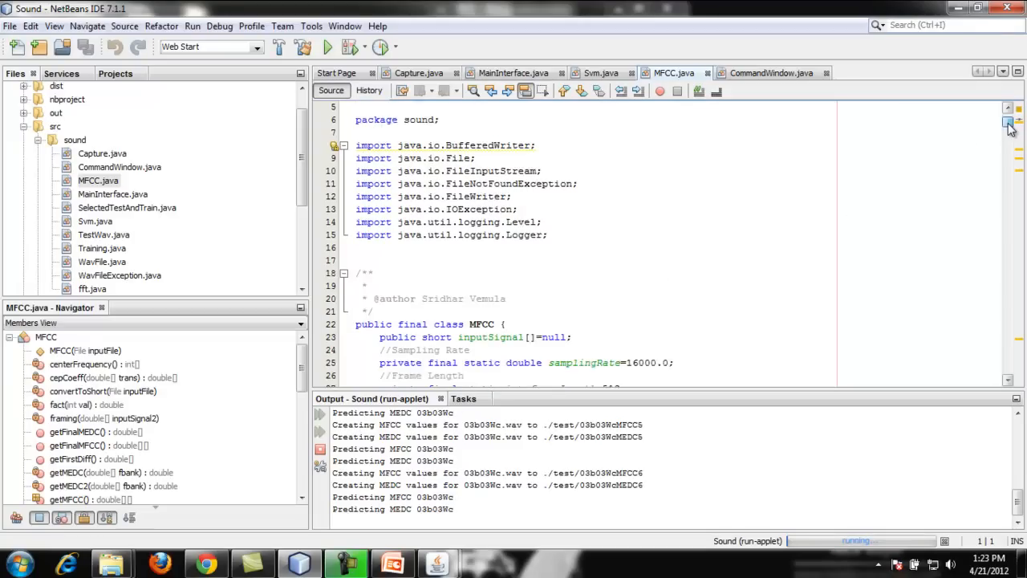
pyautogui.scroll(-3)
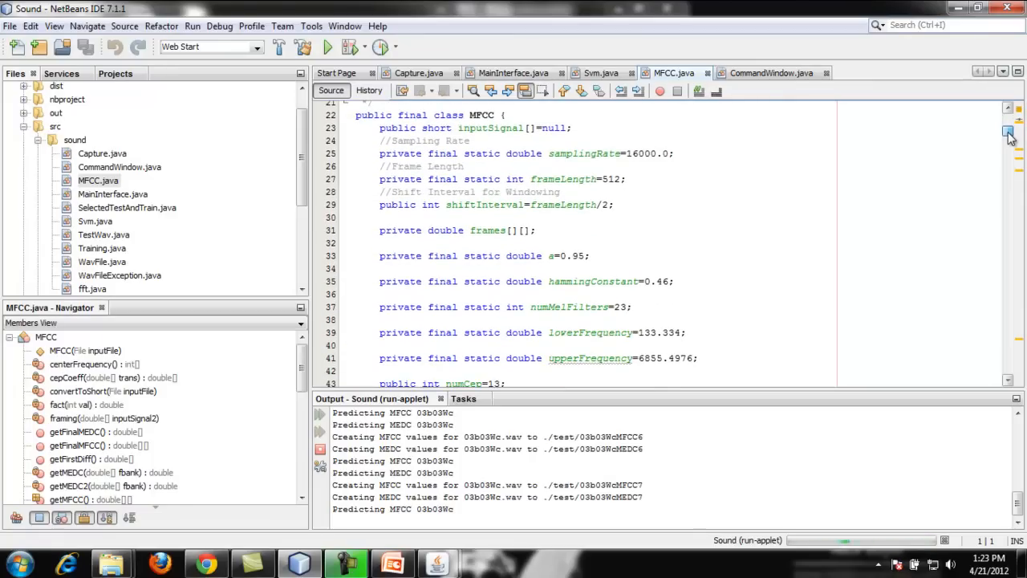
pyautogui.scroll(-3)
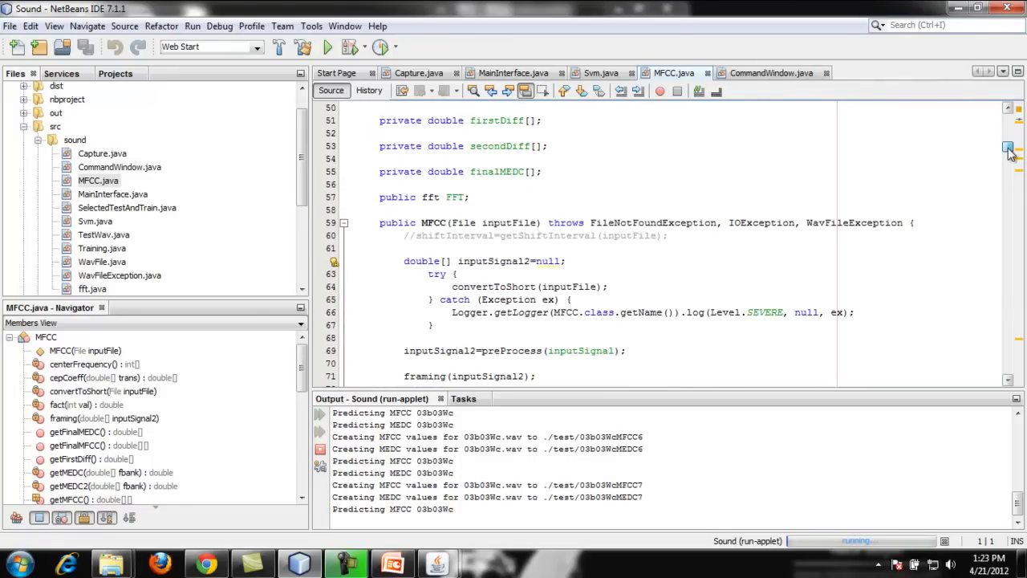
pyautogui.scroll(-3)
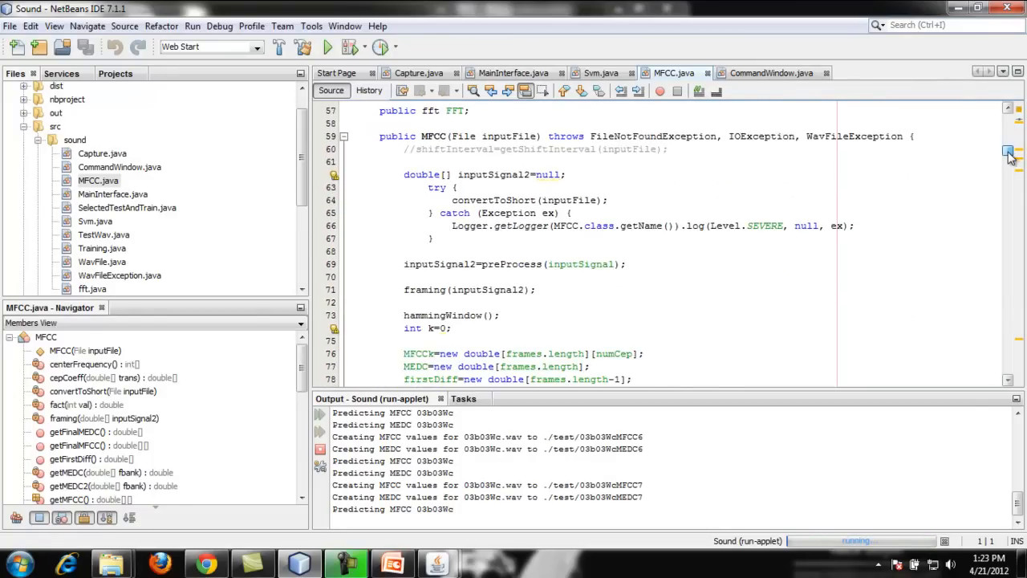
pyautogui.scroll(-3)
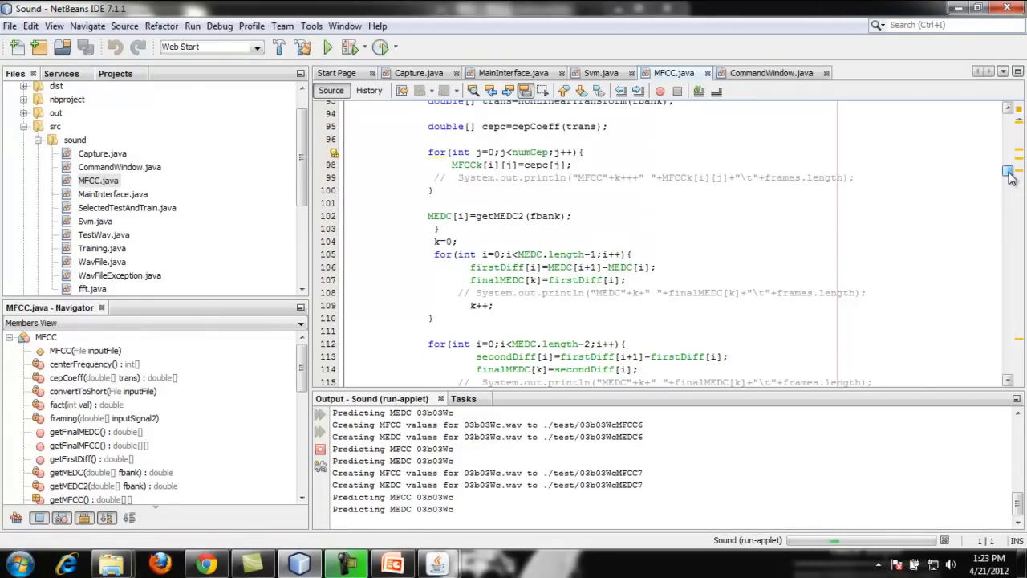
pyautogui.scroll(-3)
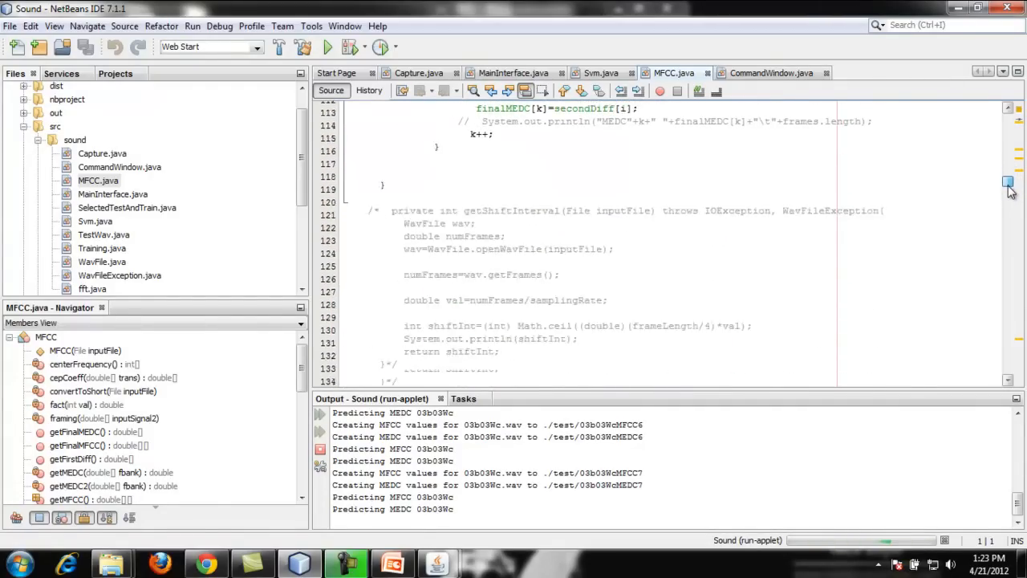
pyautogui.scroll(-3)
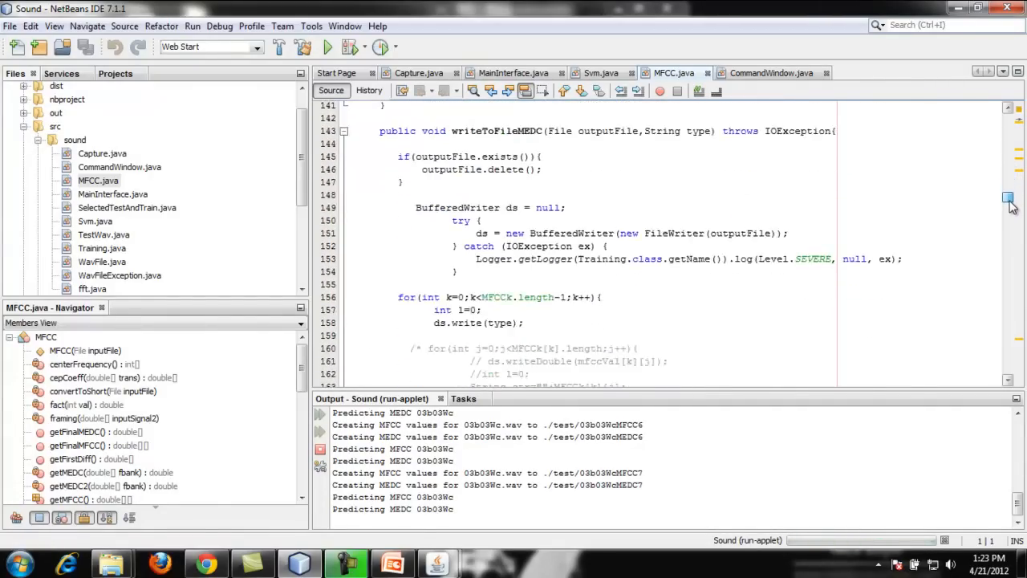
pyautogui.scroll(-3)
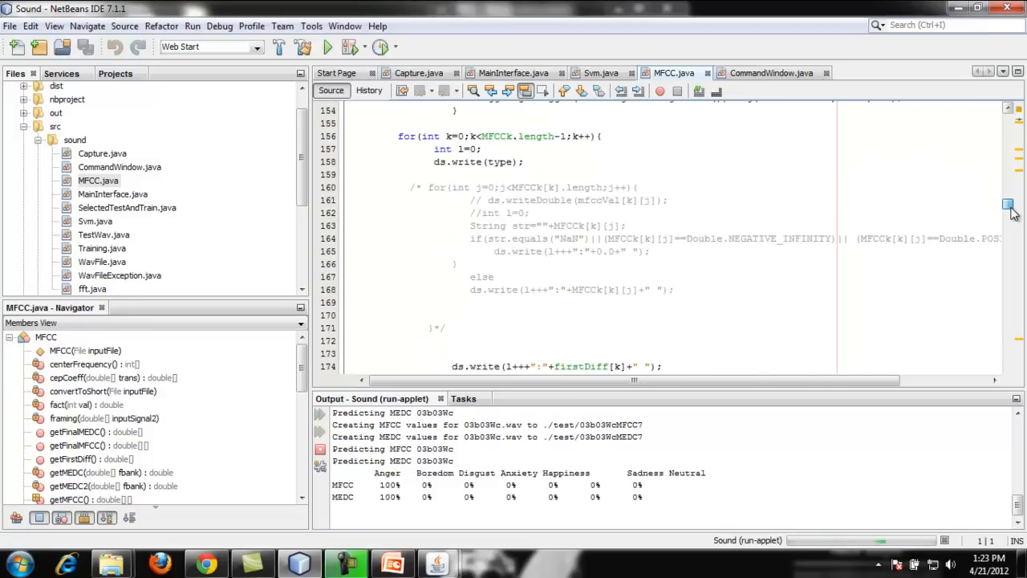
pyautogui.scroll(-3)
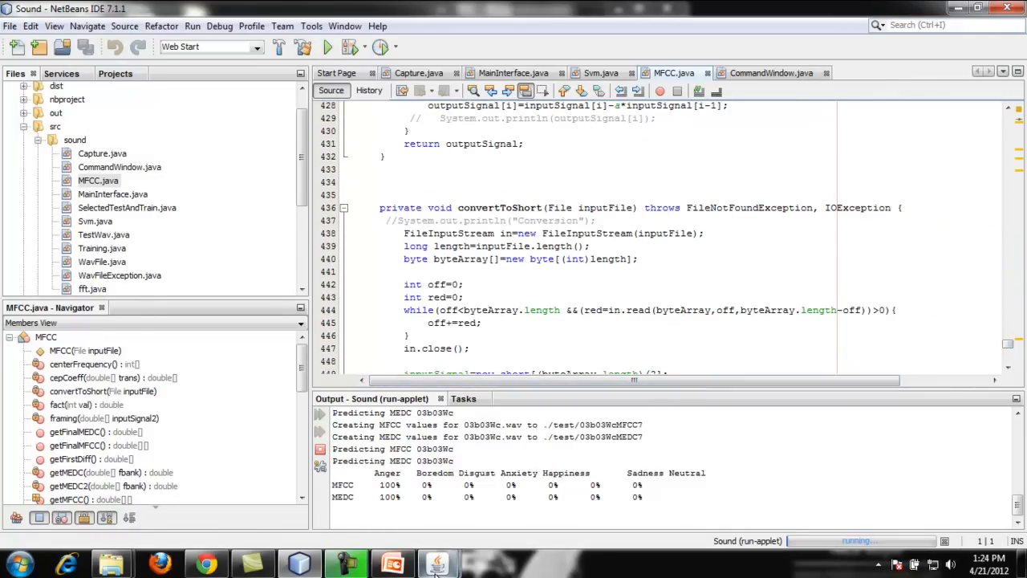
# Bring the applet forward to view the Anger 100% result, then exit the applet.
pyautogui.click(437, 565)
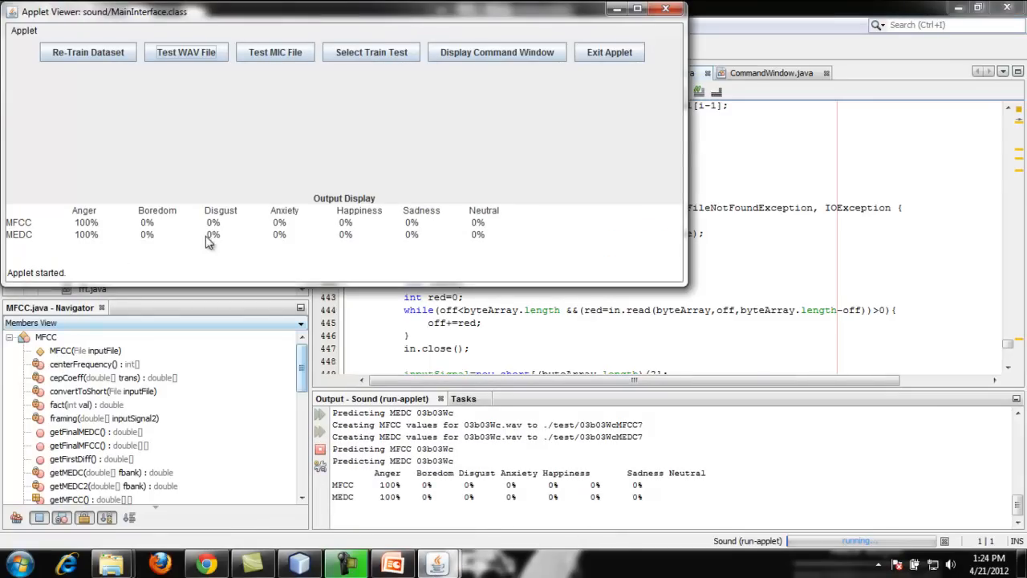
pyautogui.moveTo(74, 218)
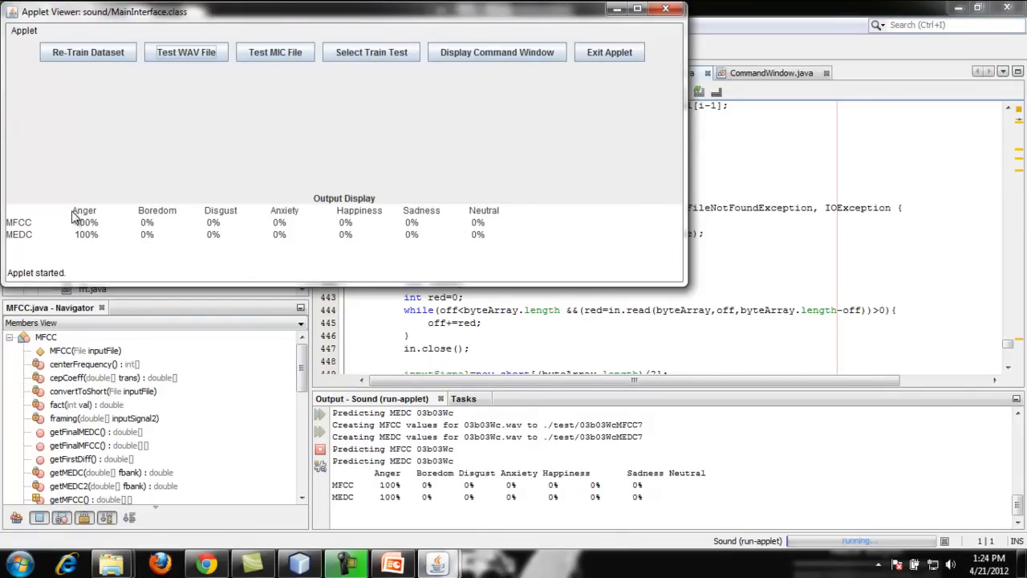
pyautogui.moveTo(103, 228)
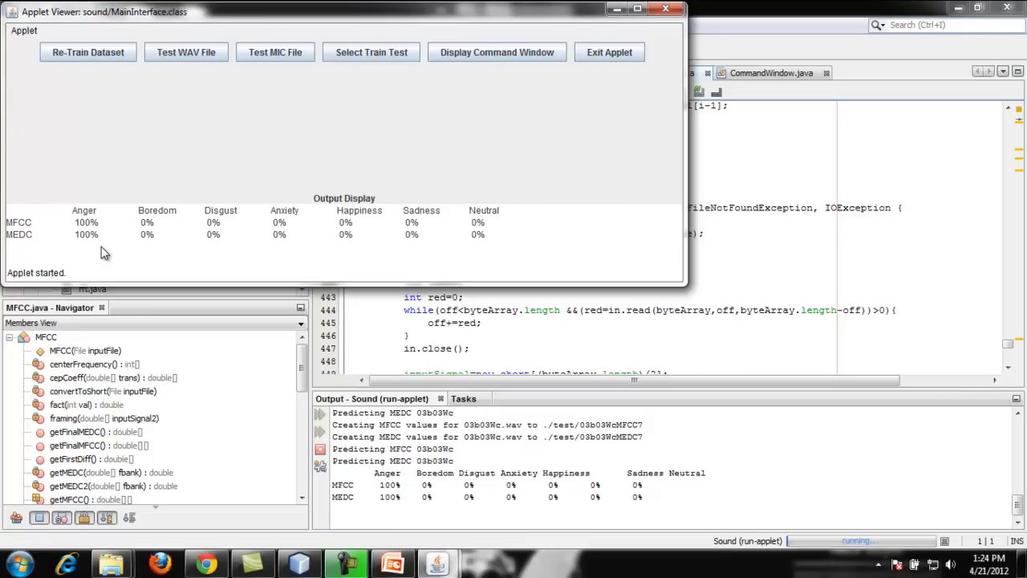
pyautogui.moveTo(104, 237)
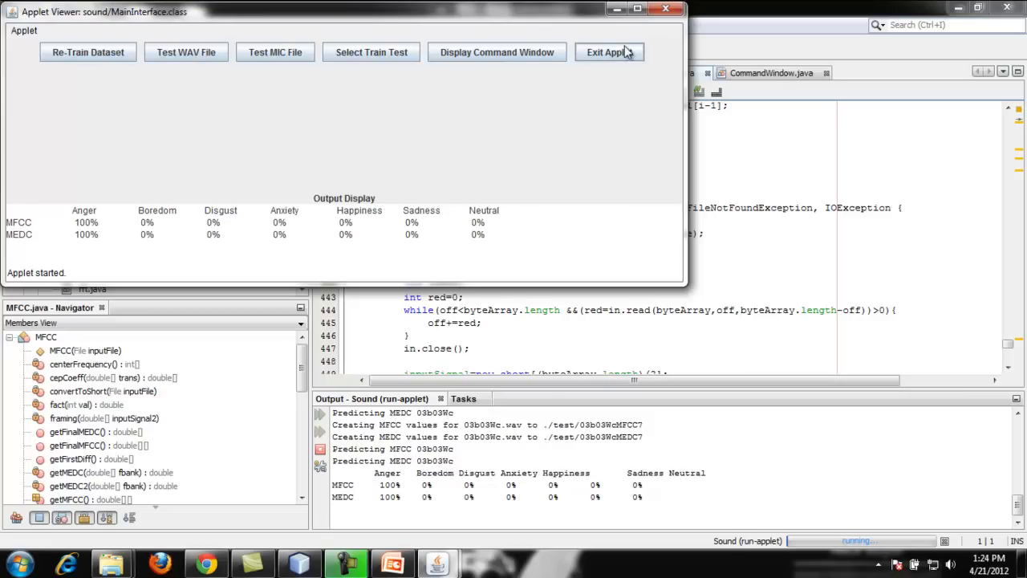
pyautogui.click(608, 52)
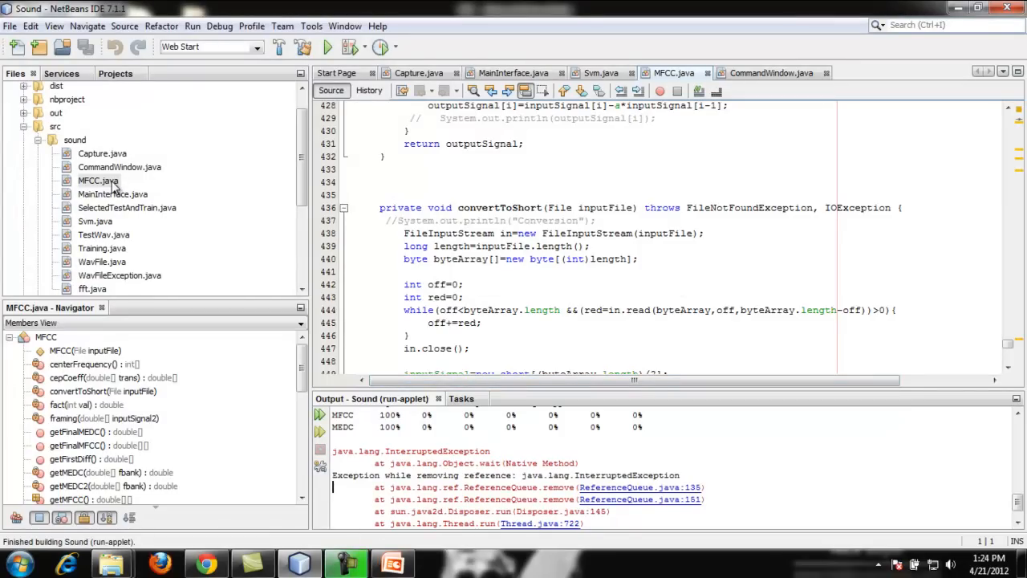
# Run MainInterface.java again so the applet restarts with an empty output display.
pyautogui.click(112, 192)
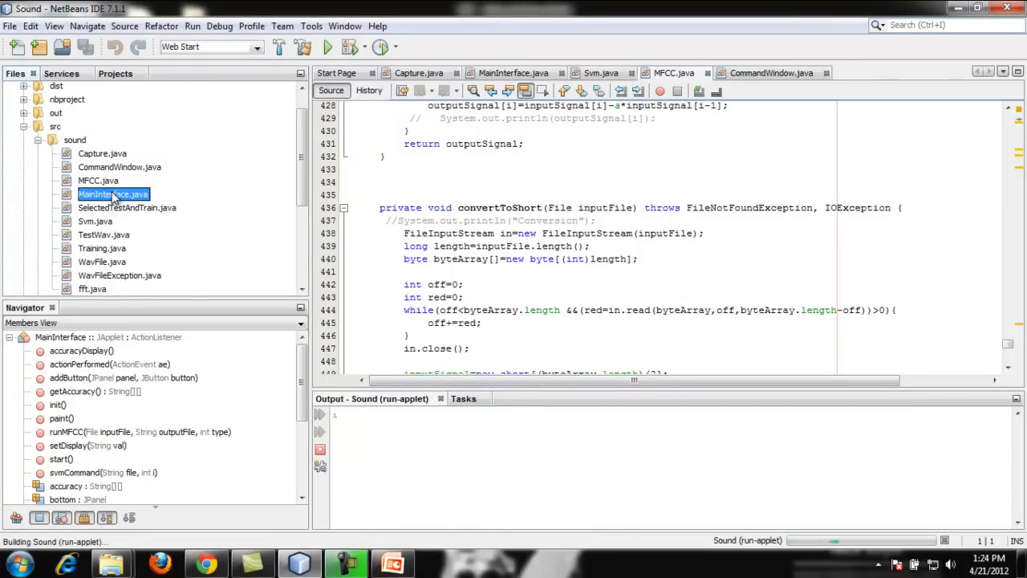
pyautogui.click(327, 47)
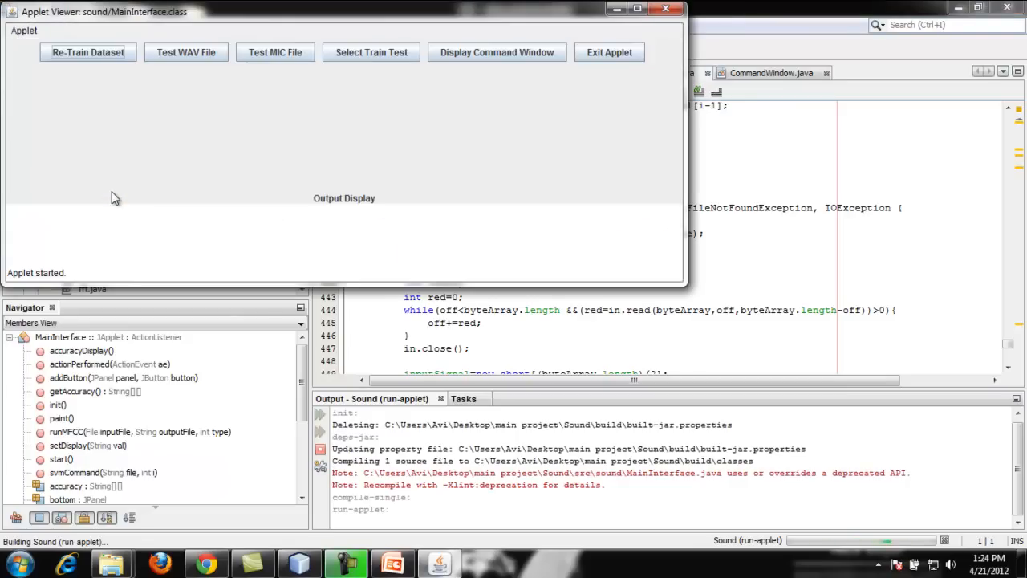
pyautogui.moveTo(187, 52)
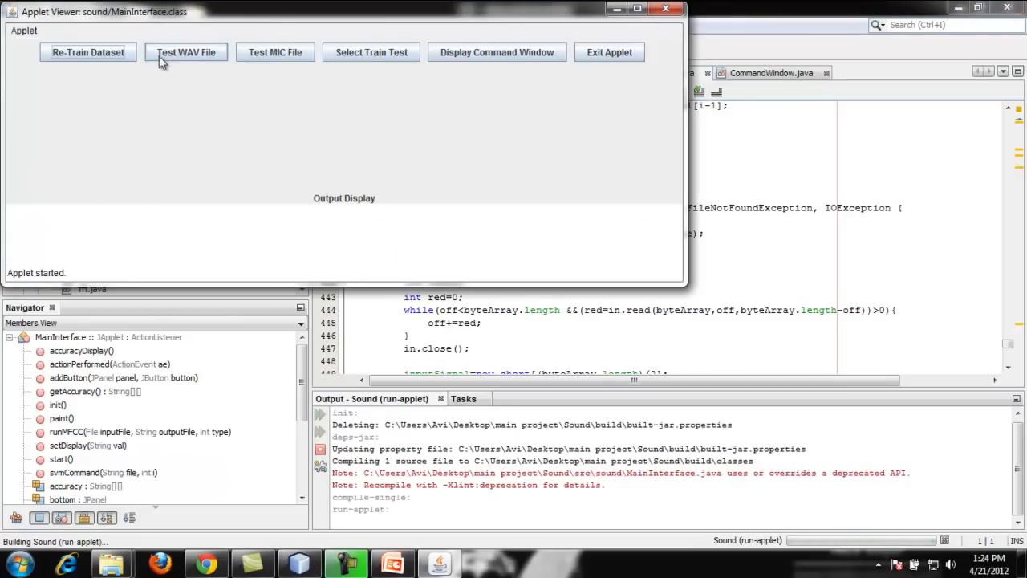
# Start a Test MIC File run, capture a short microphone clip and stop it to create temp.wav.
pyautogui.click(276, 51)
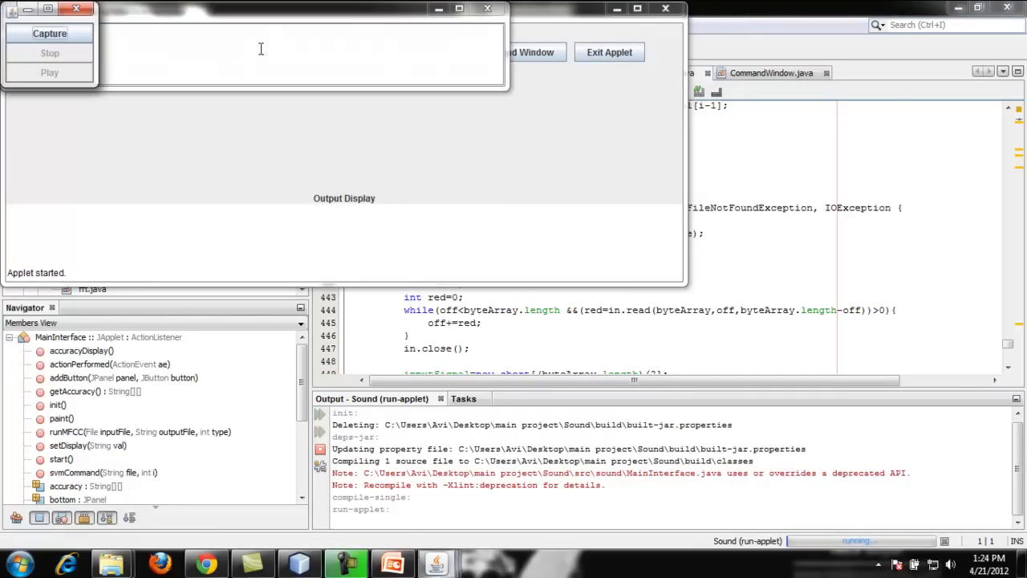
pyautogui.moveTo(186, 51)
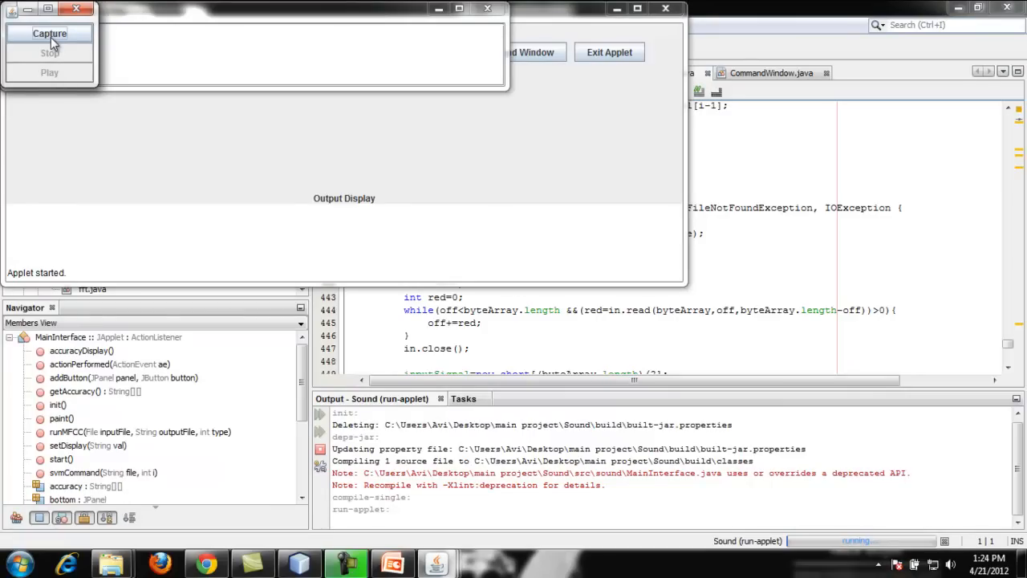
pyautogui.click(48, 32)
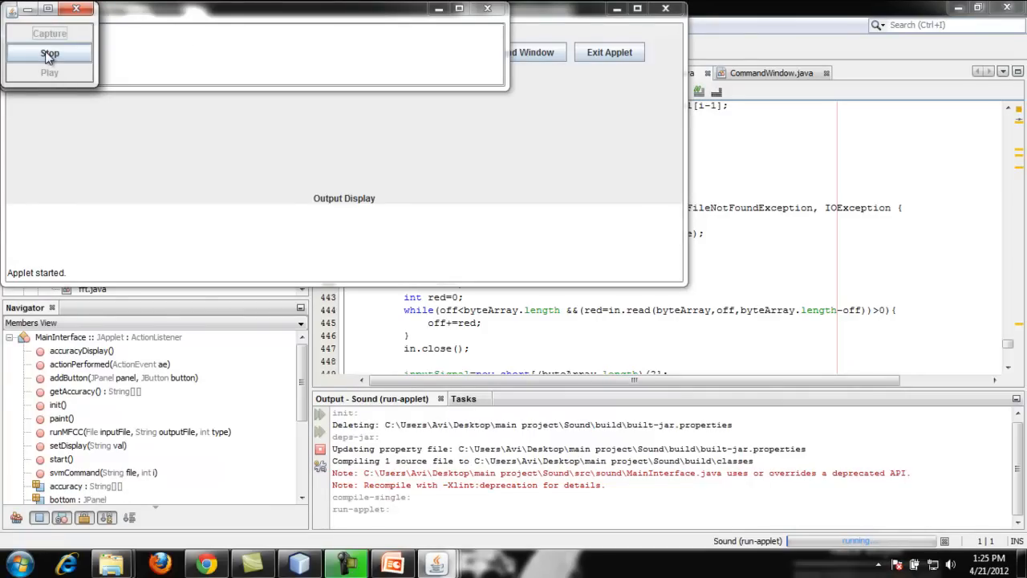
pyautogui.click(48, 53)
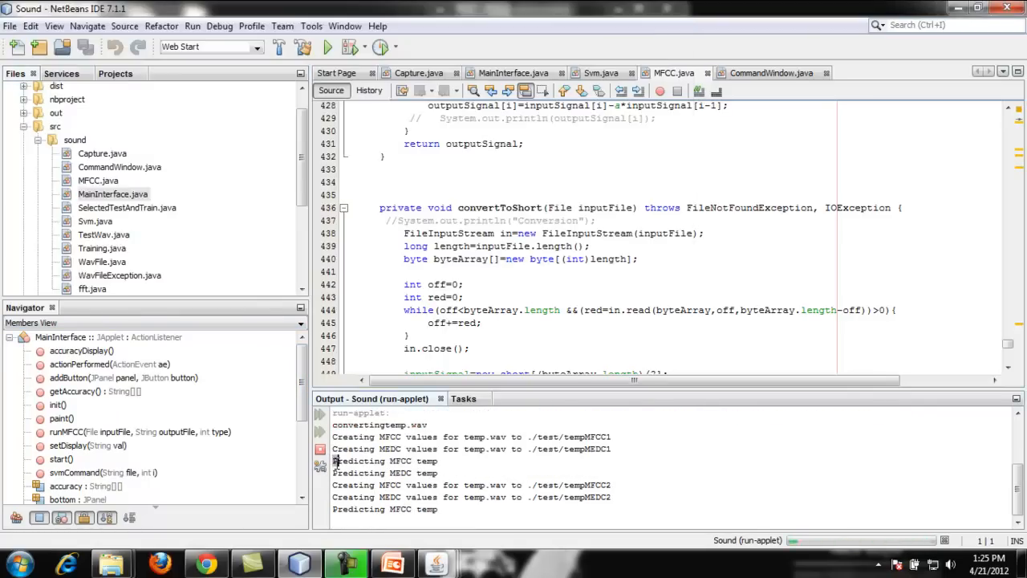
# Select the temp.wav prediction lines in the log, then bring forward the applet showing 100% MFCC and MEDC.
pyautogui.moveTo(332, 460); pyautogui.dragTo(439, 471)
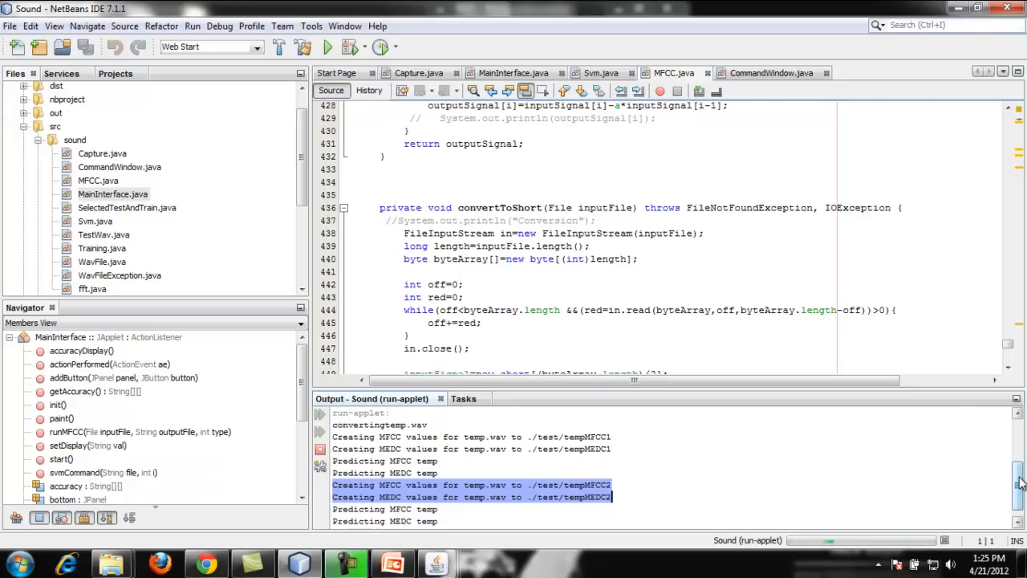
pyautogui.scroll(-3)
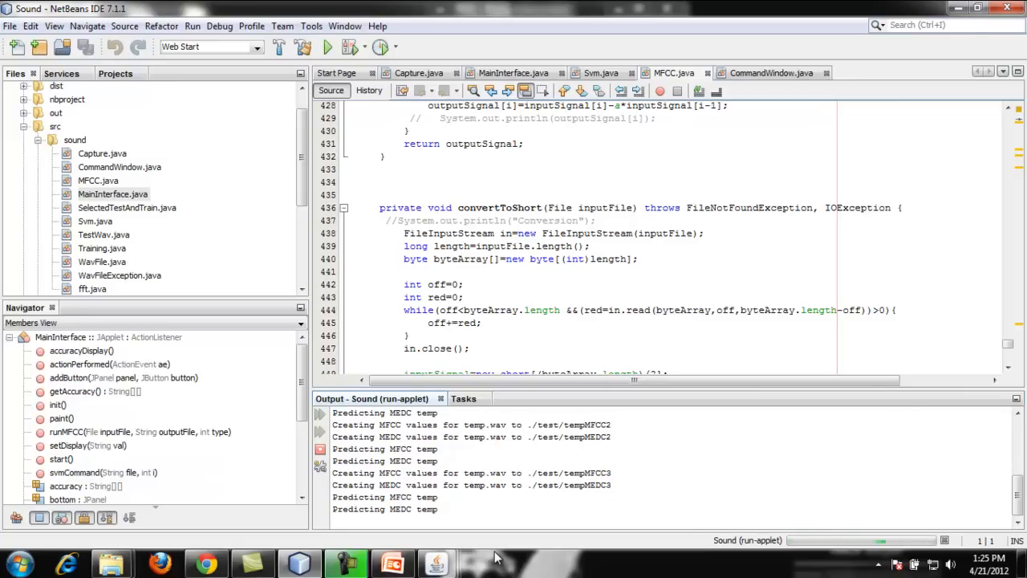
pyautogui.scroll(-3)
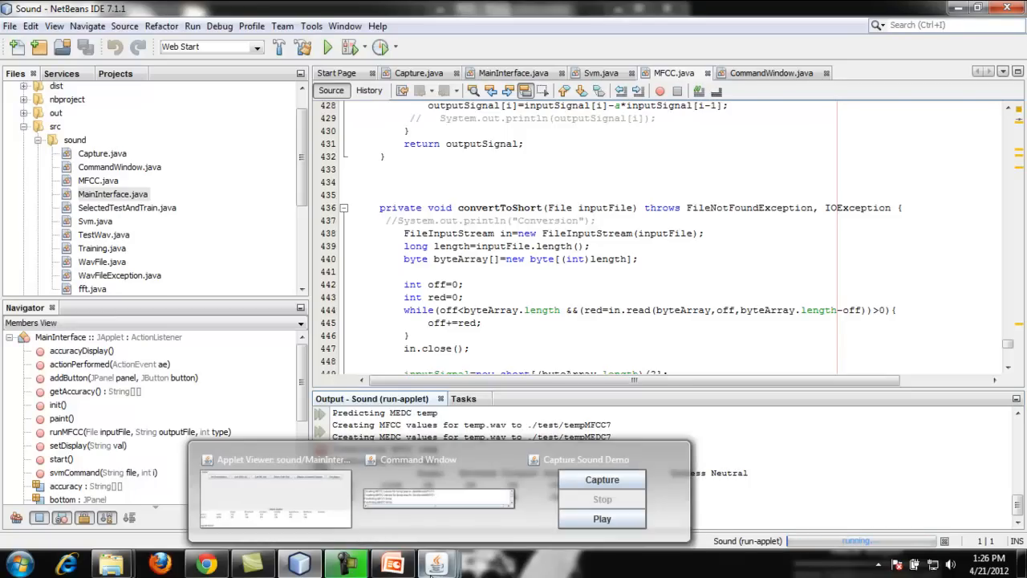
pyautogui.click(274, 498)
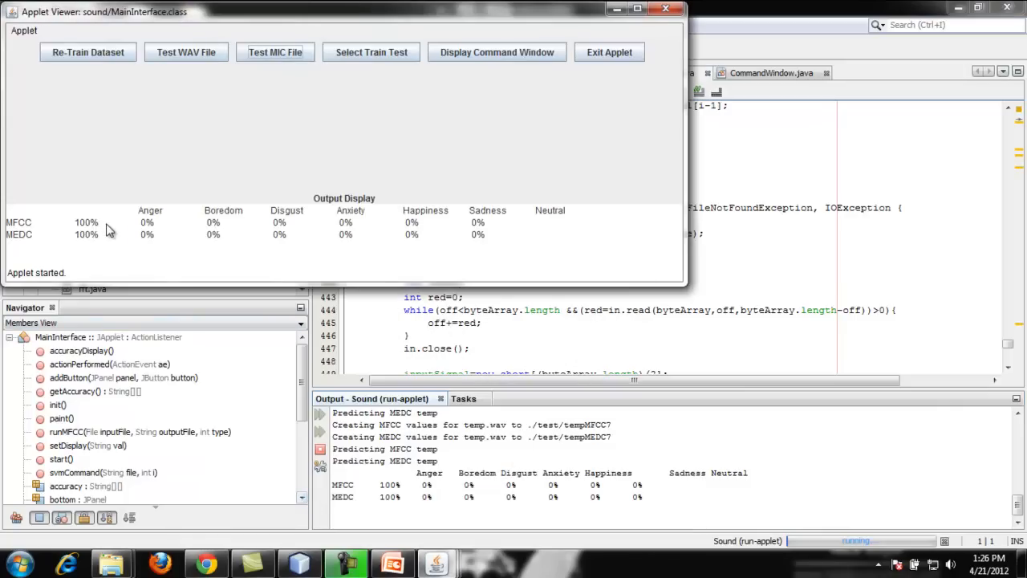